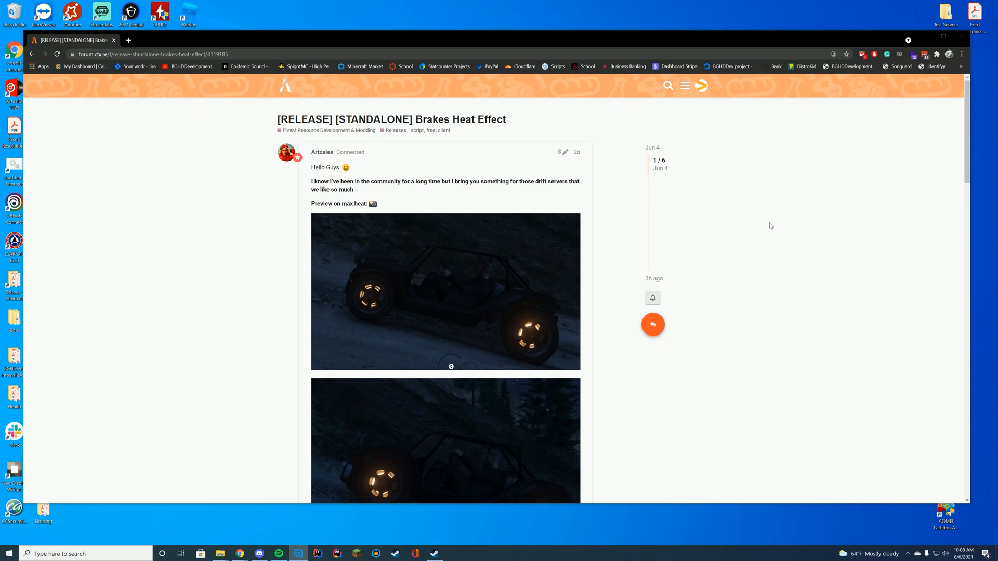
# - Follow the forum post's 'Download - Github' link to the artz_brakeglow repository
pyautogui.scroll(-3)
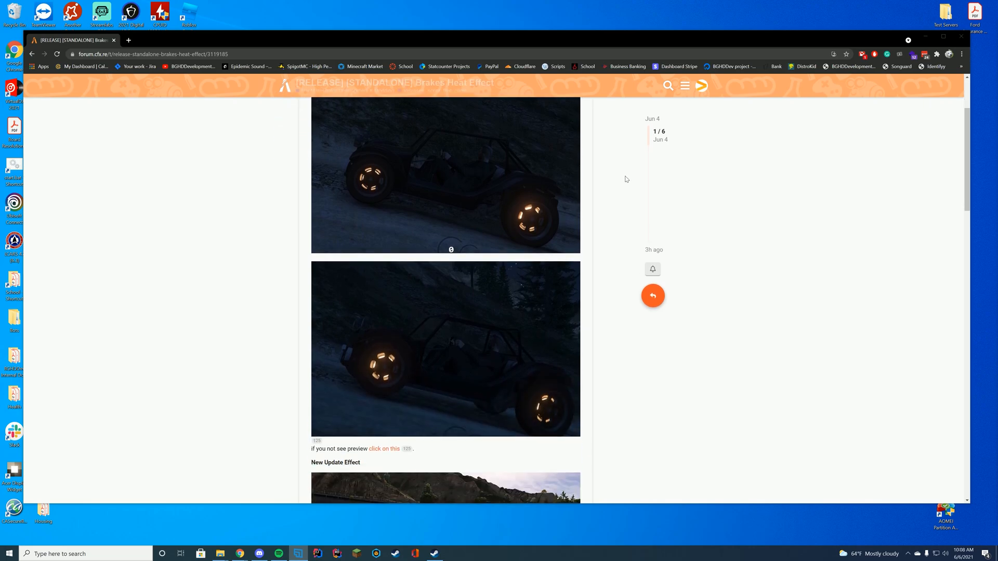
pyautogui.scroll(-3)
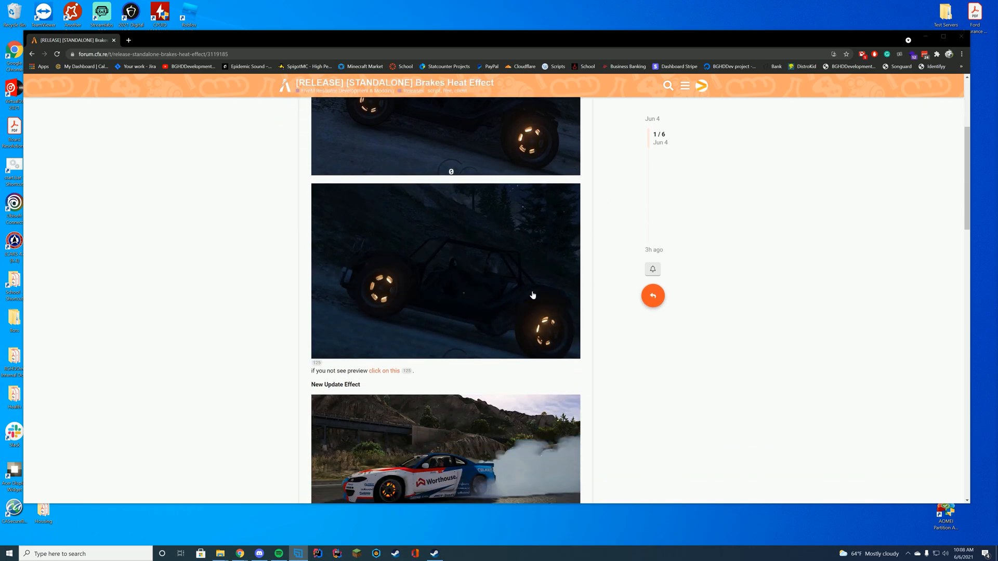
pyautogui.moveTo(675, 312)
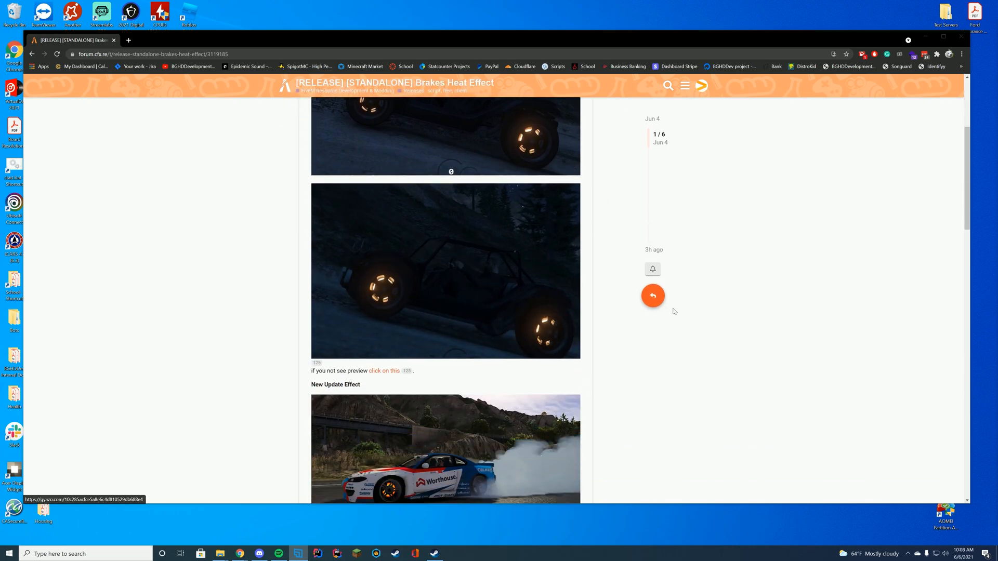
pyautogui.moveTo(605, 290)
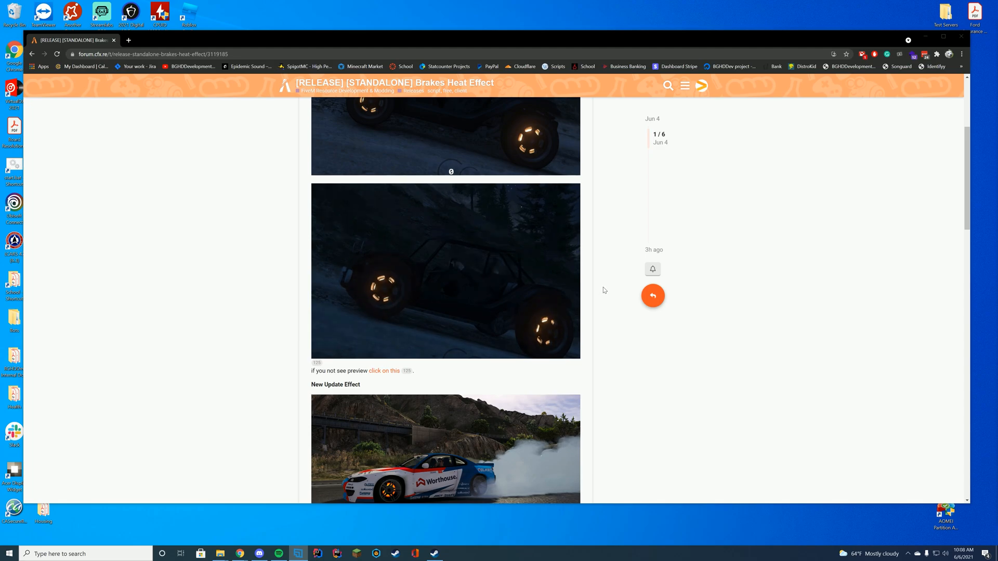
pyautogui.scroll(-3)
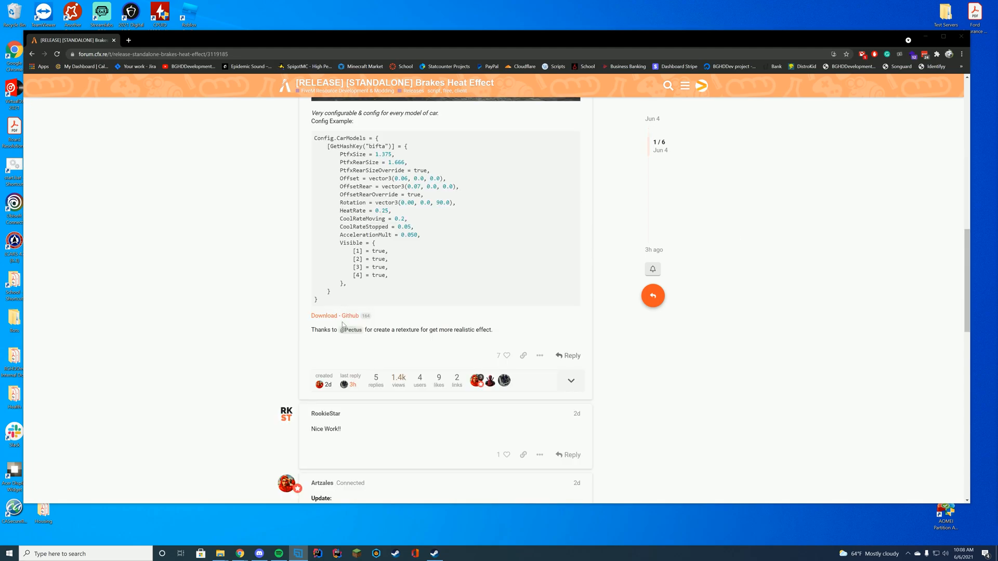
pyautogui.click(334, 316)
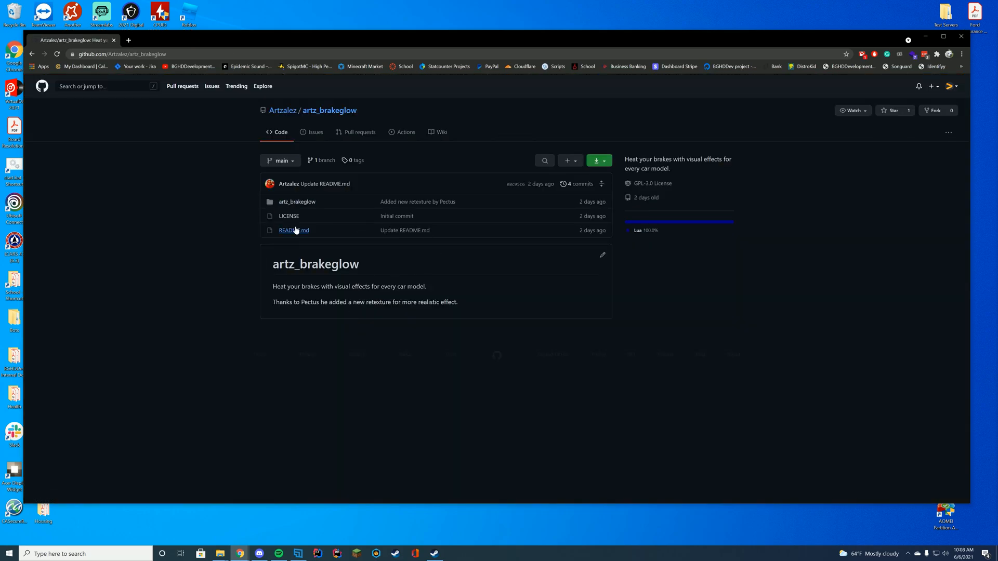
# - Download the artz_brakeglow repository as a ZIP from the Code menu
pyautogui.click(605, 160)
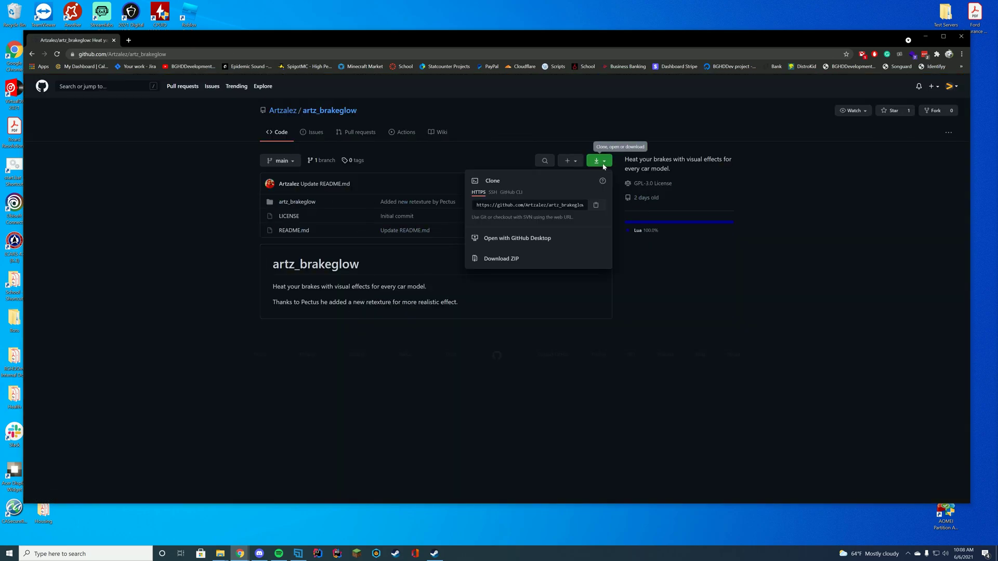
pyautogui.click(501, 258)
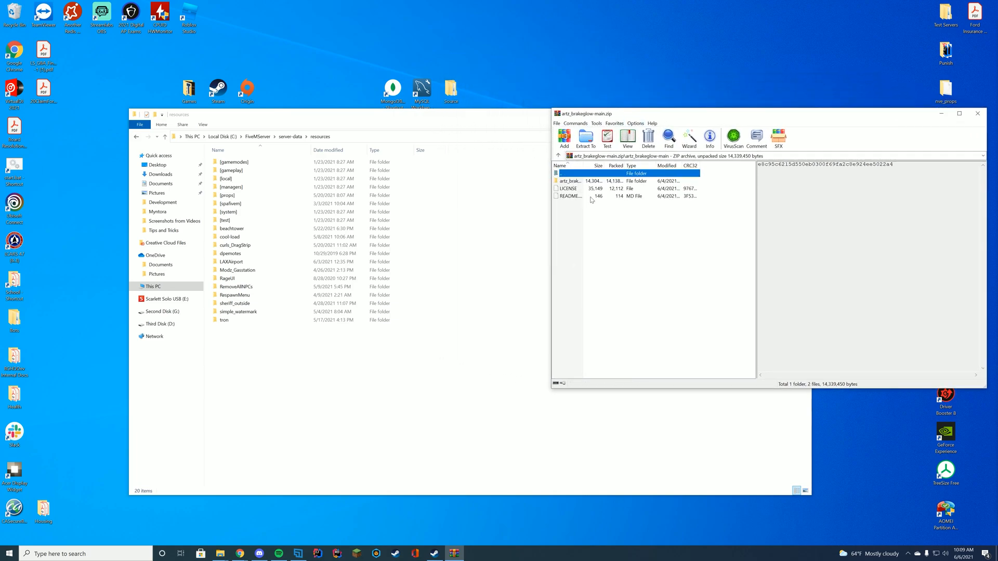
# - Drag the artz_brakeglow folder from artz_brakeglow-main.zip into server-data\resources
pyautogui.click(570, 181)
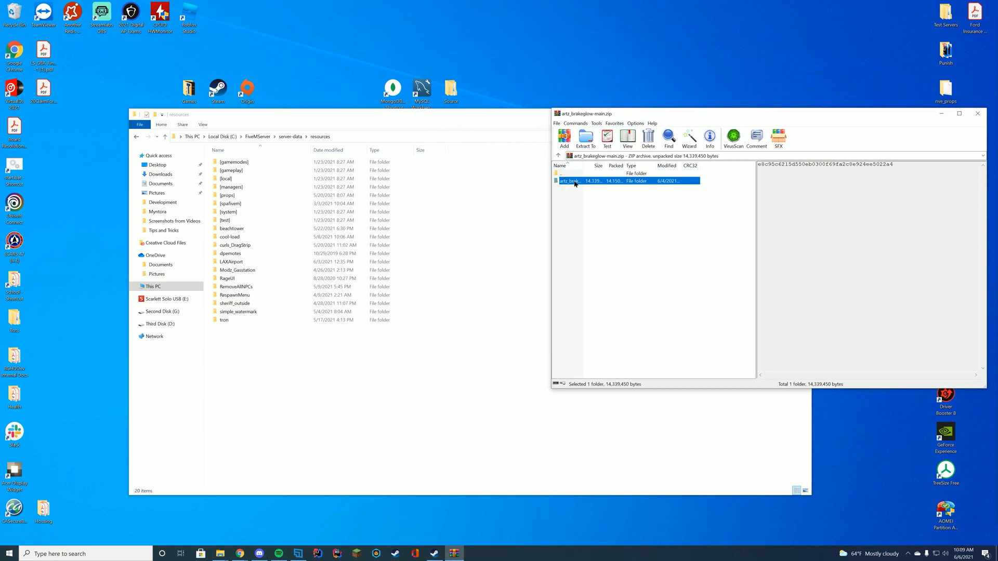
pyautogui.doubleClick(569, 181)
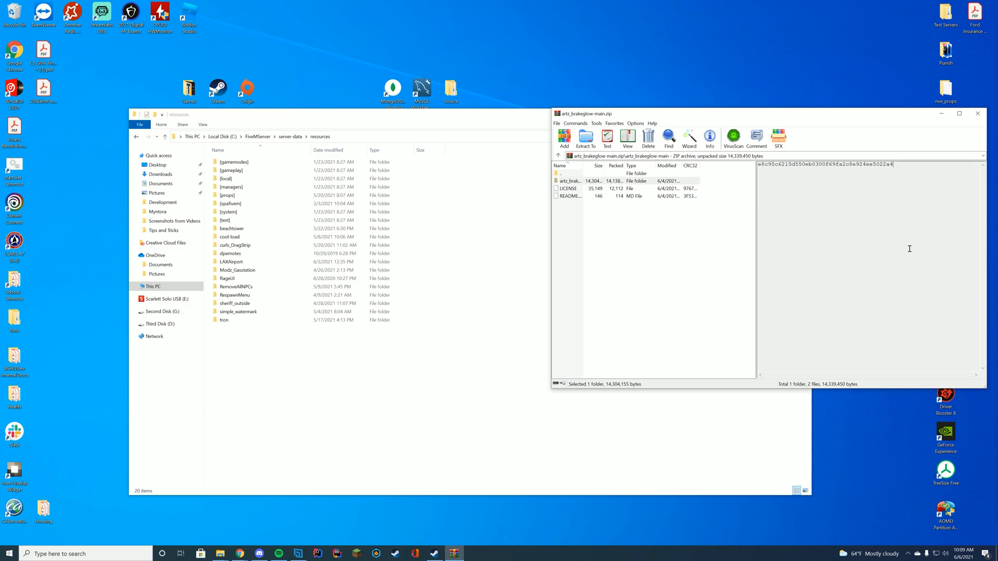
pyautogui.moveTo(503, 226)
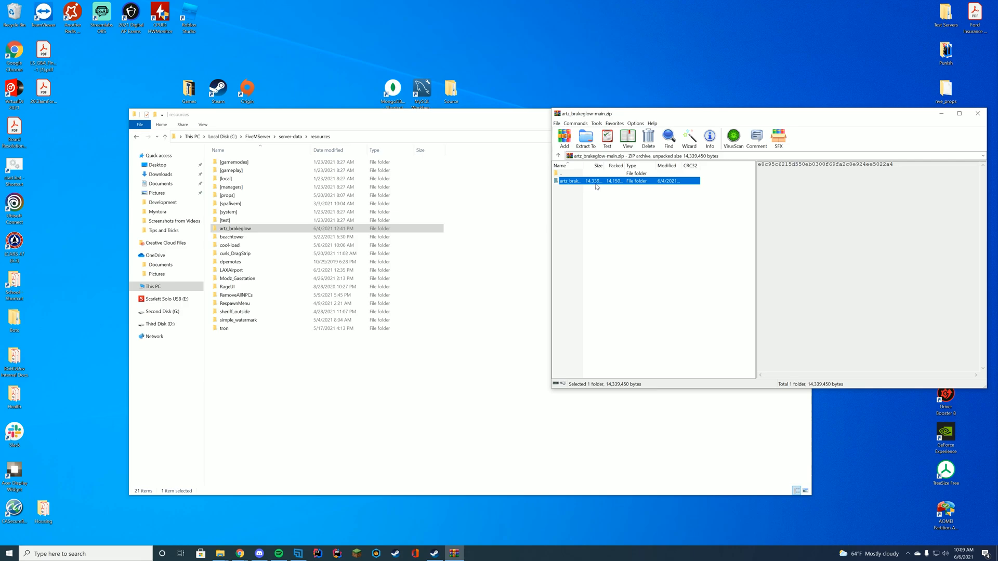
pyautogui.doubleClick(570, 181)
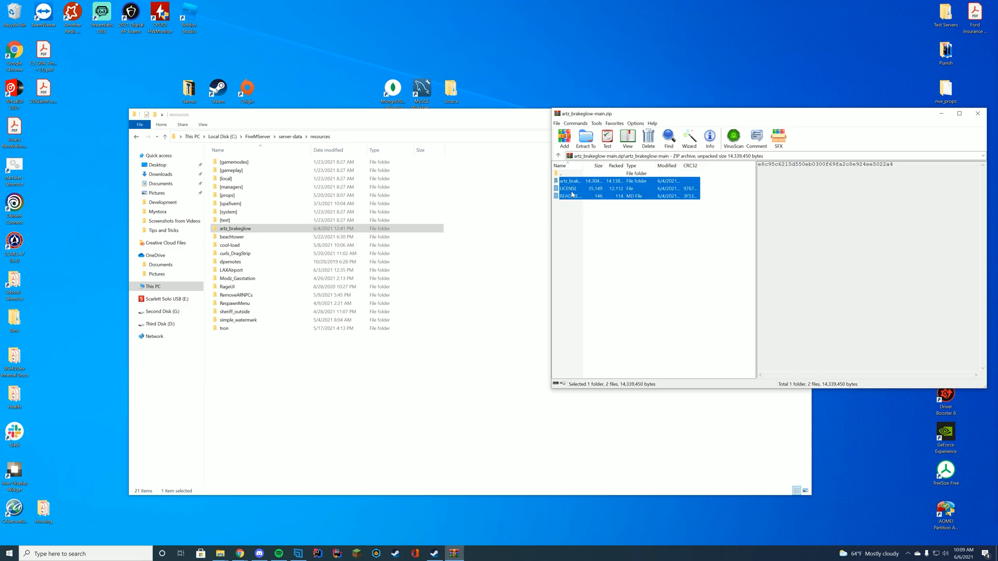
pyautogui.click(599, 222)
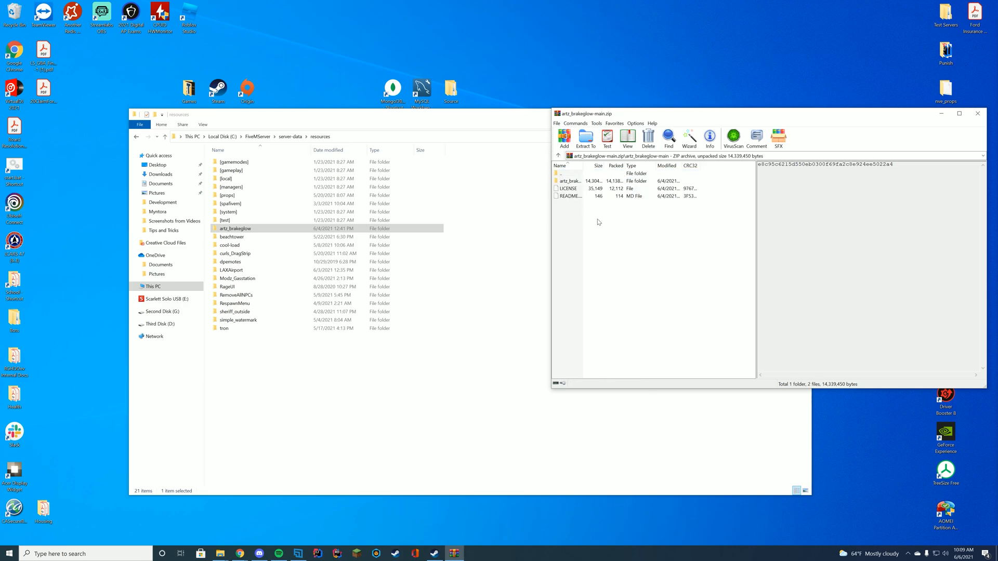
pyautogui.click(606, 172)
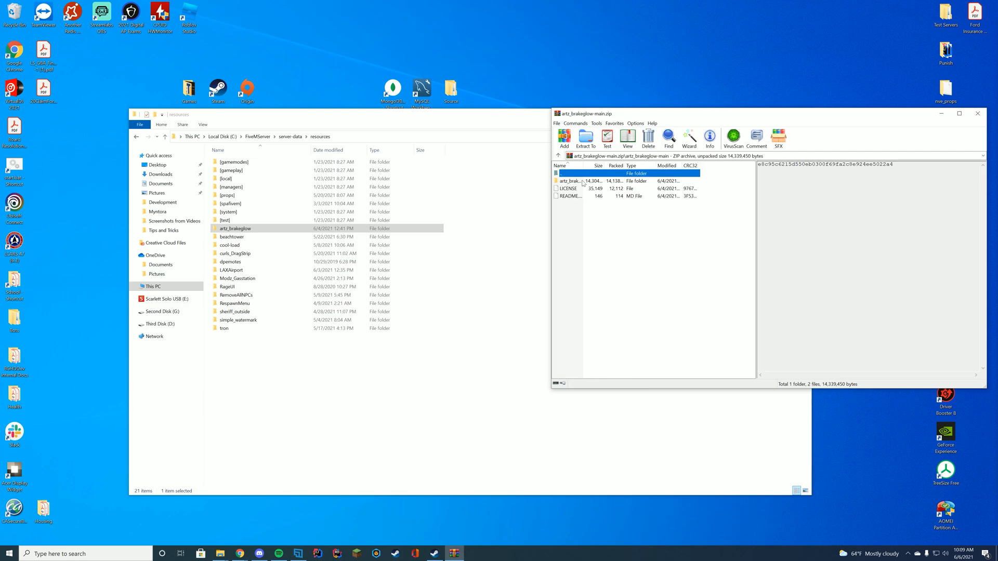
pyautogui.moveTo(588, 181)
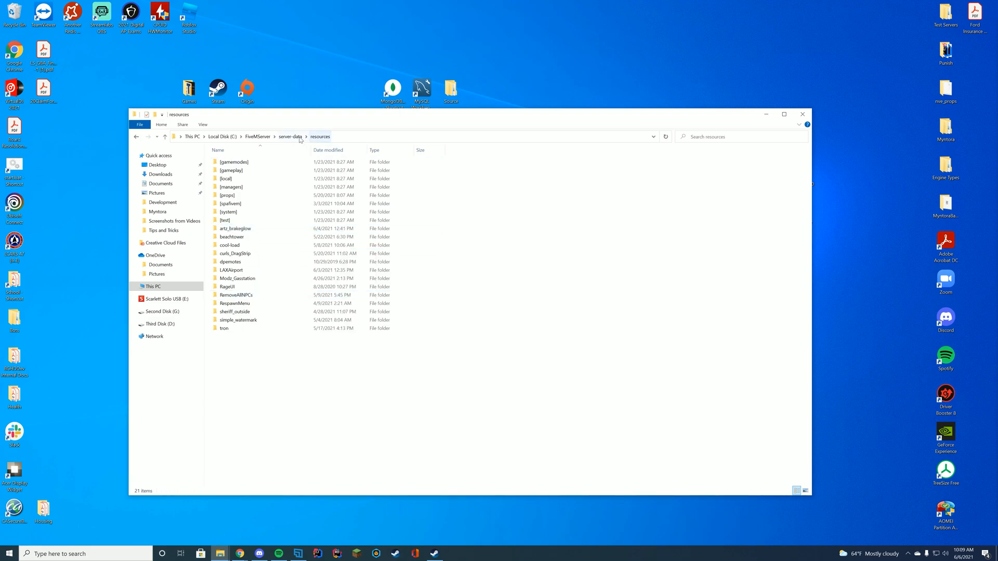
# - Add the ensure artz_brakeglow line to server.cfg via Notepad++ and save it
pyautogui.rightClick(229, 212)
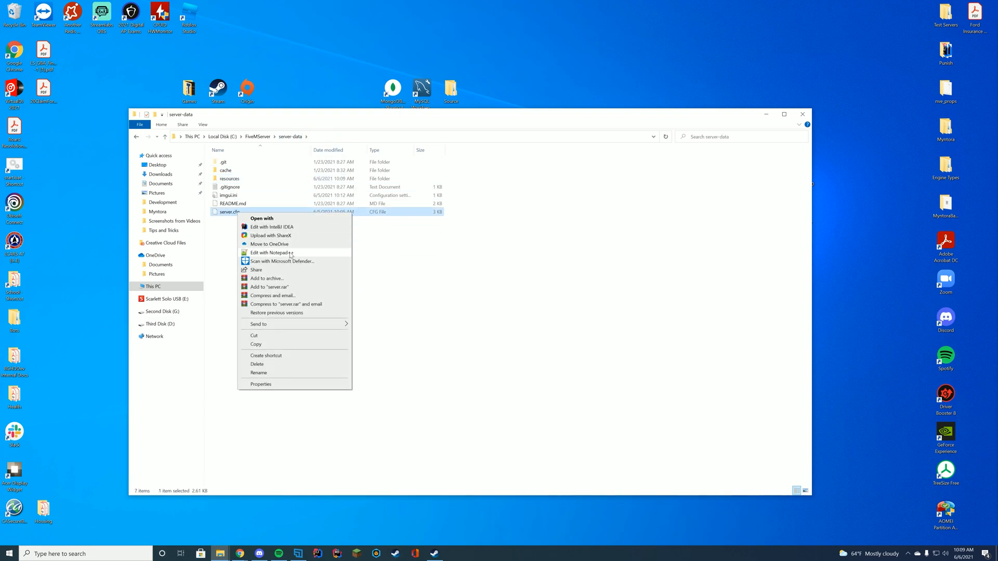
pyautogui.click(268, 253)
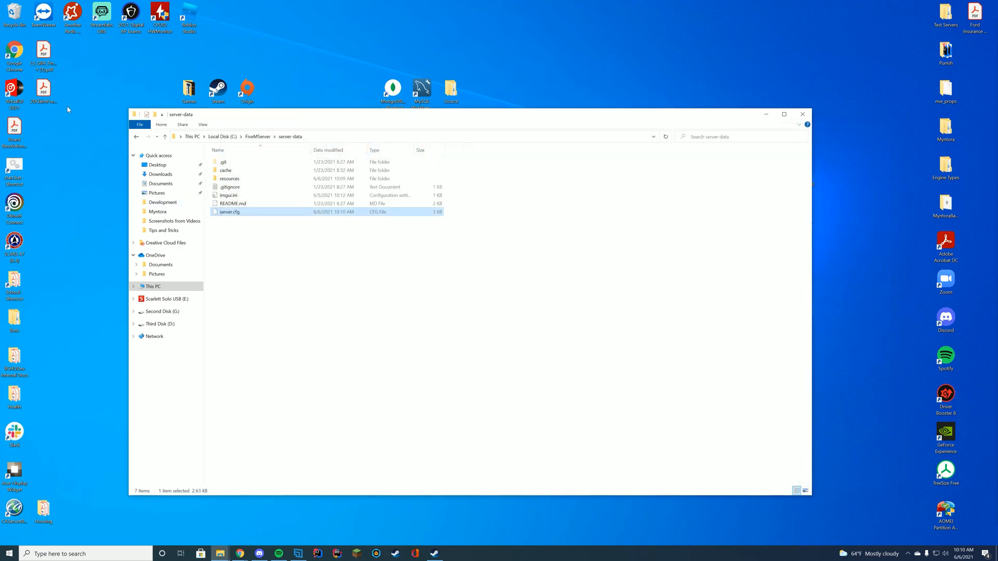
pyautogui.doubleClick(15, 165)
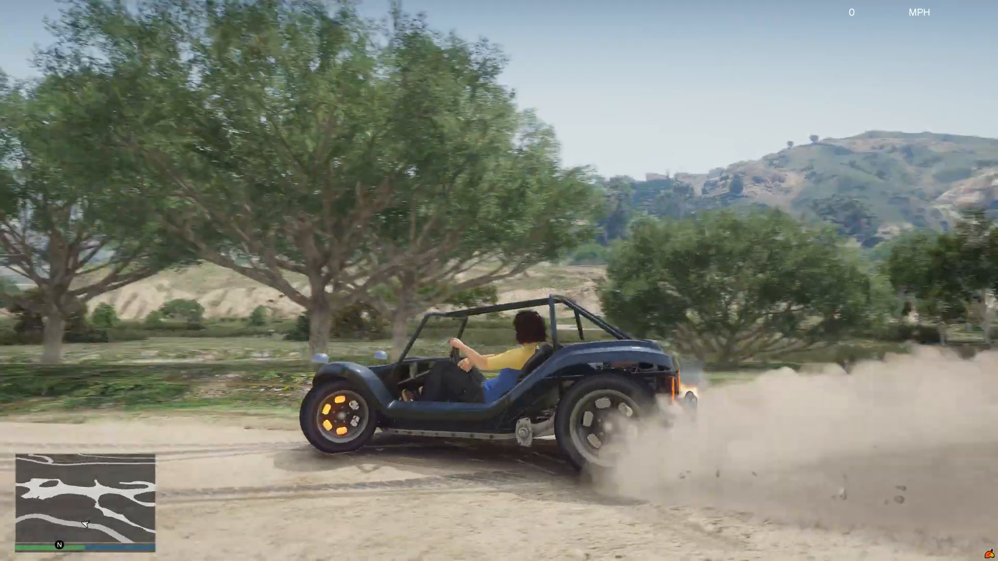
# - Drive the buggy and brake hard so its discs glow orange
pyautogui.press('w')
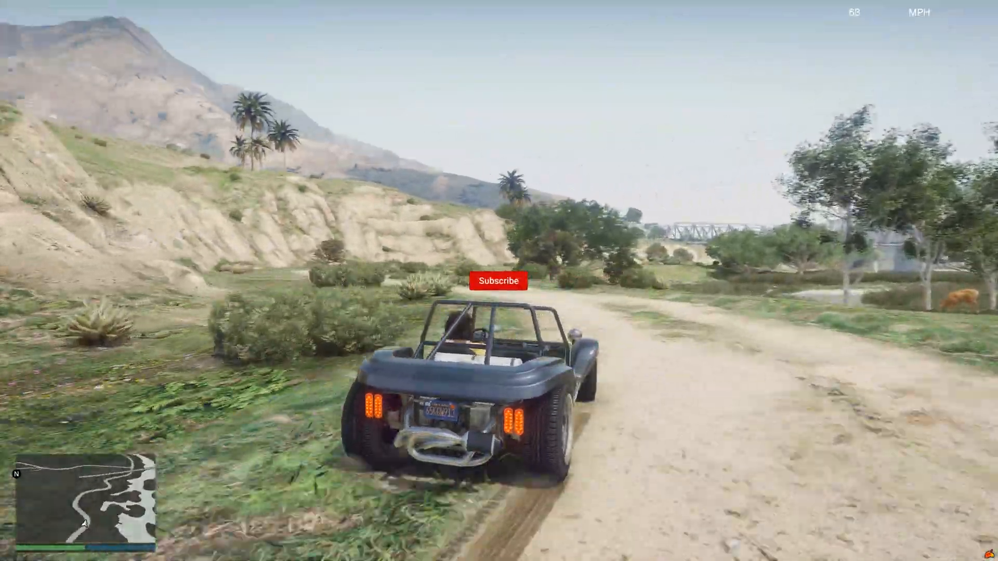
pyautogui.click(499, 281)
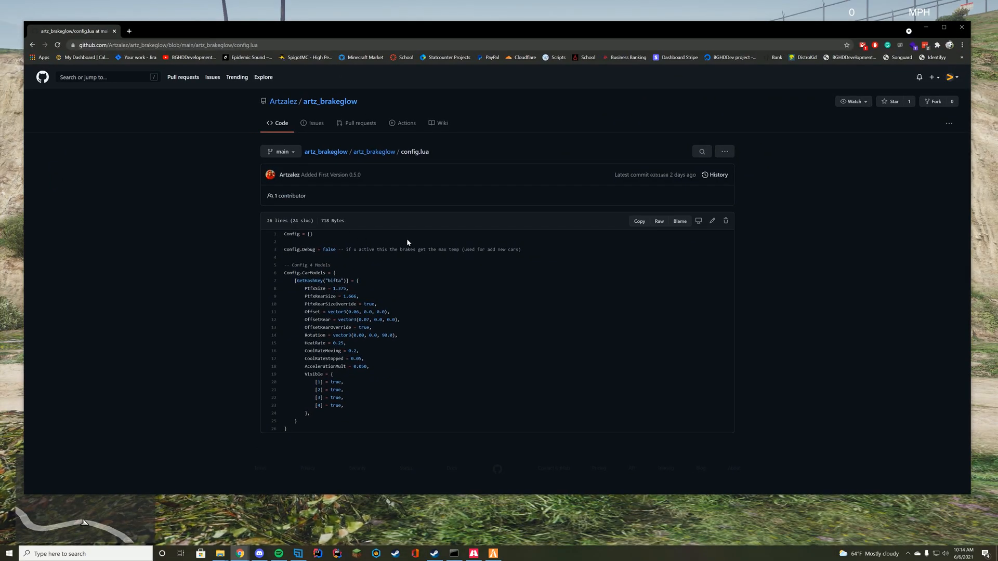
pyautogui.moveTo(327, 296)
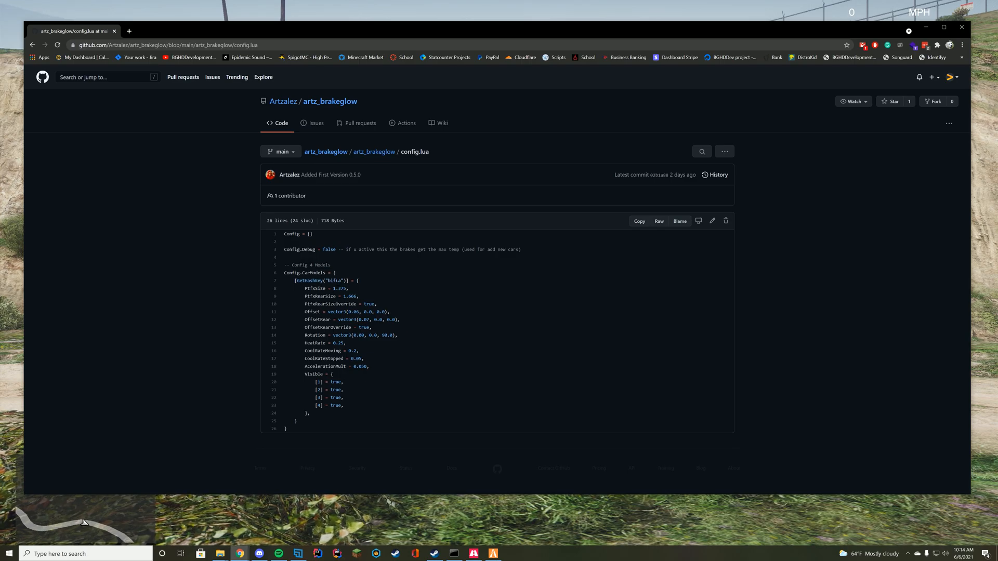
pyautogui.doubleClick(334, 281)
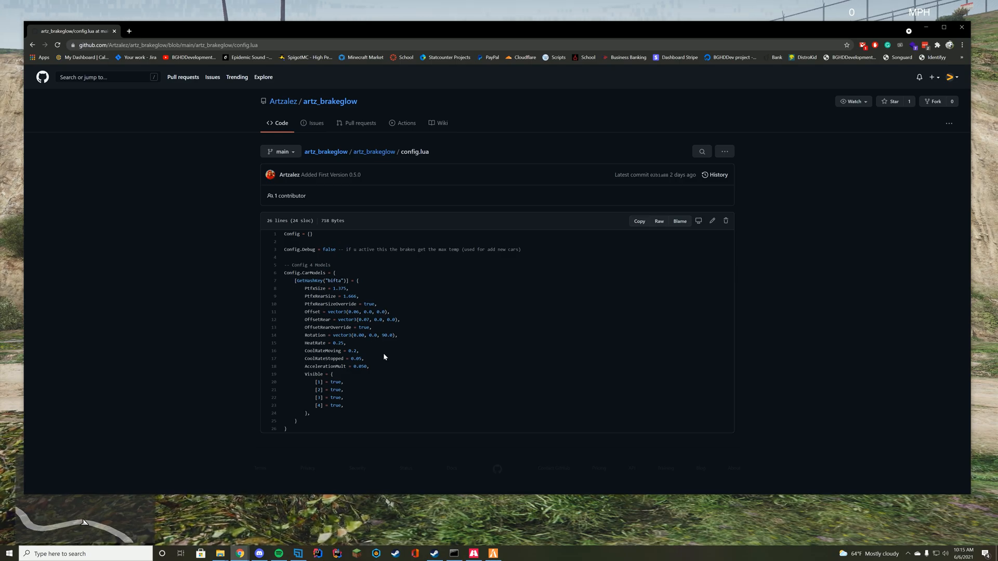
pyautogui.moveTo(378, 411)
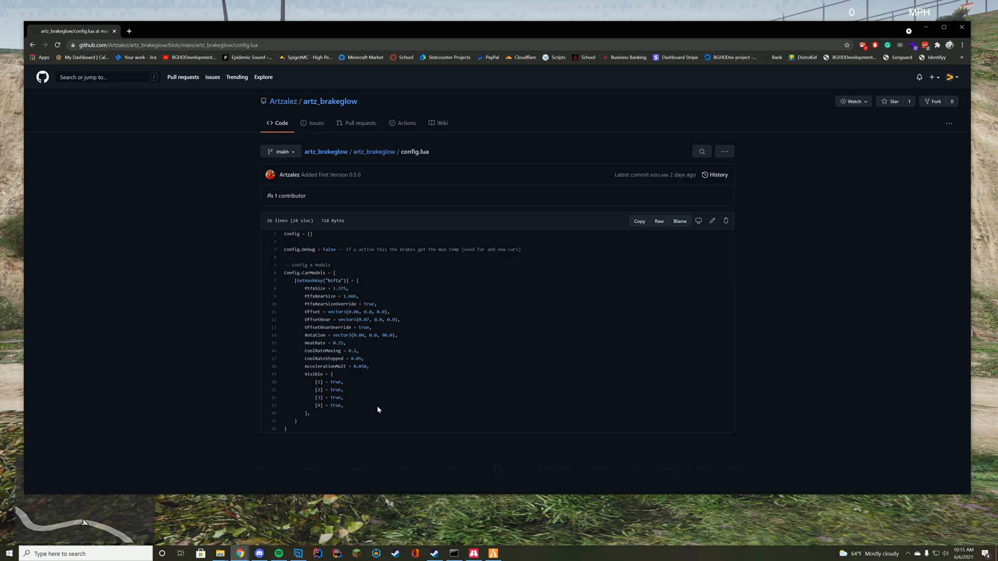